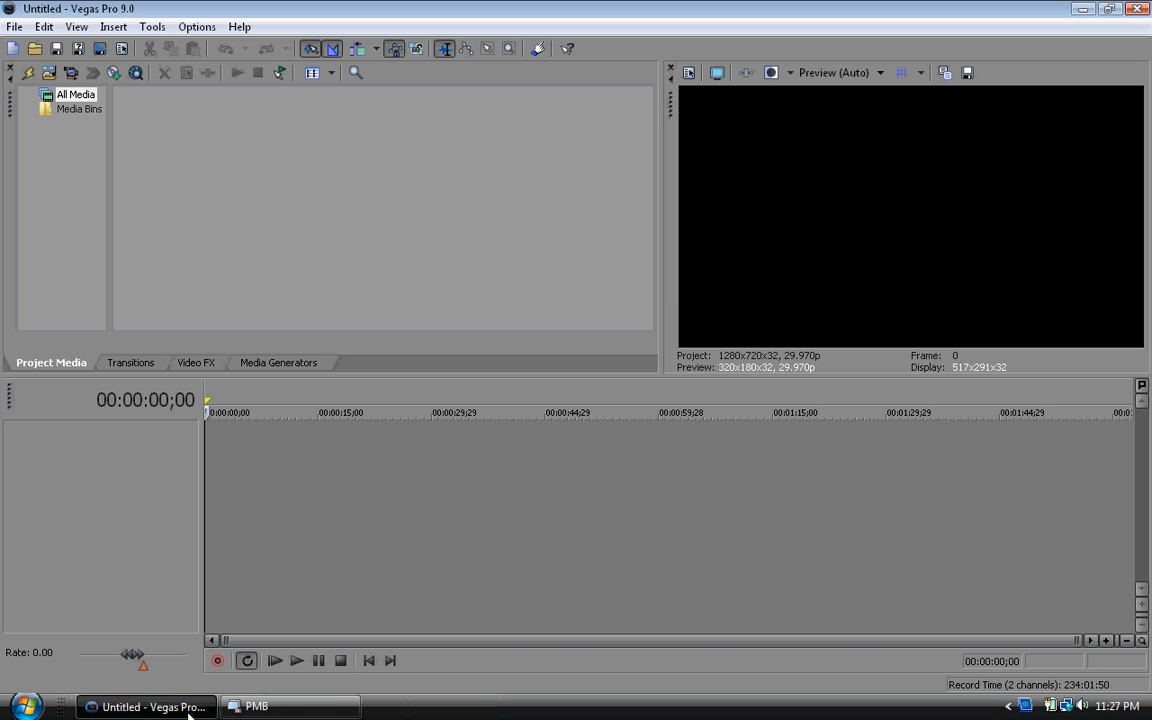
Step: Send the last PMB video into Vegas and select MAH00276.MP4 in Project Media
click(284, 706)
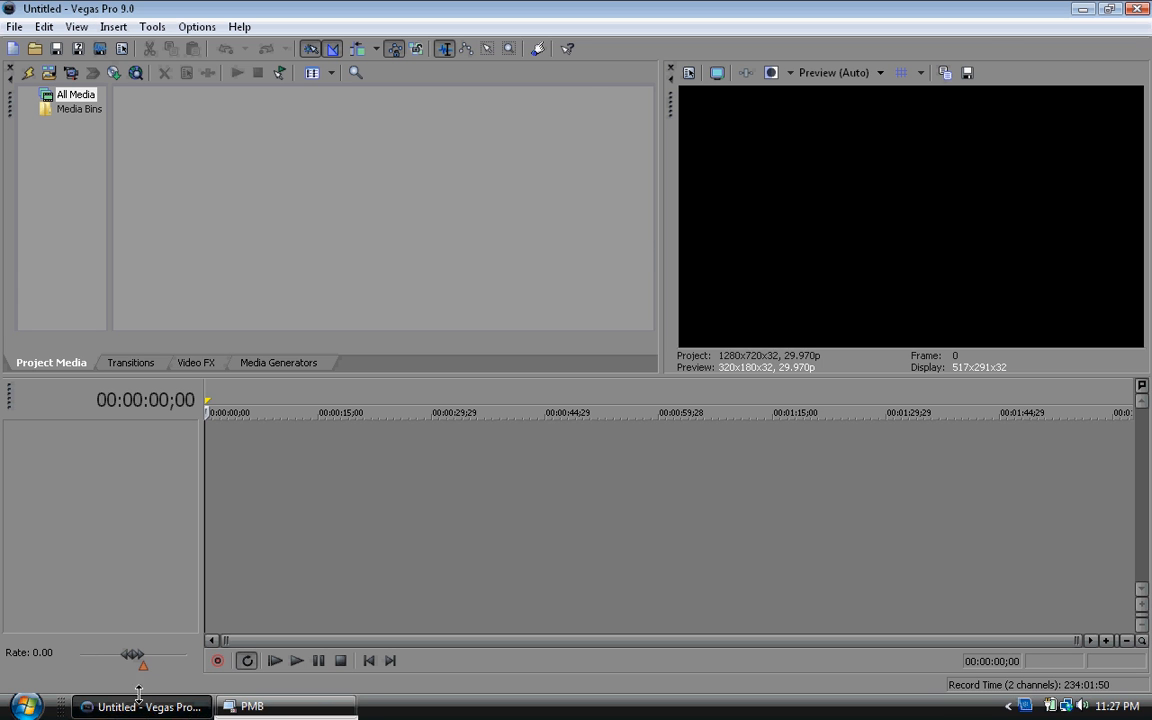
click(252, 706)
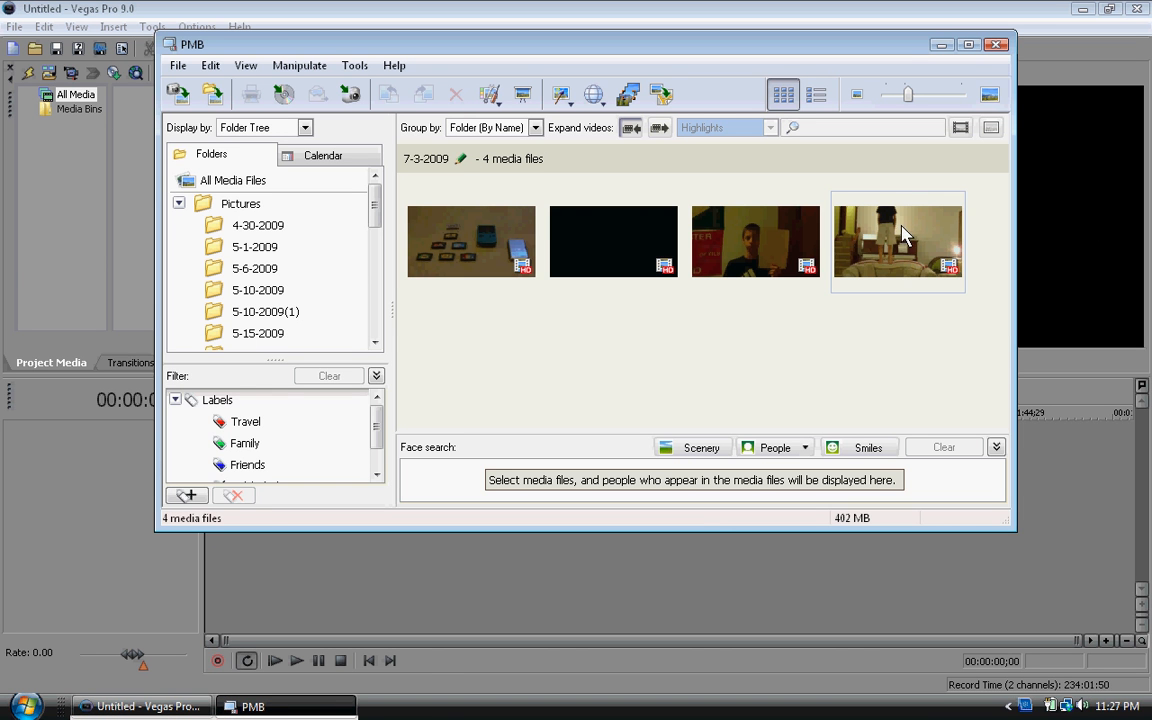
mouse_move(918, 240)
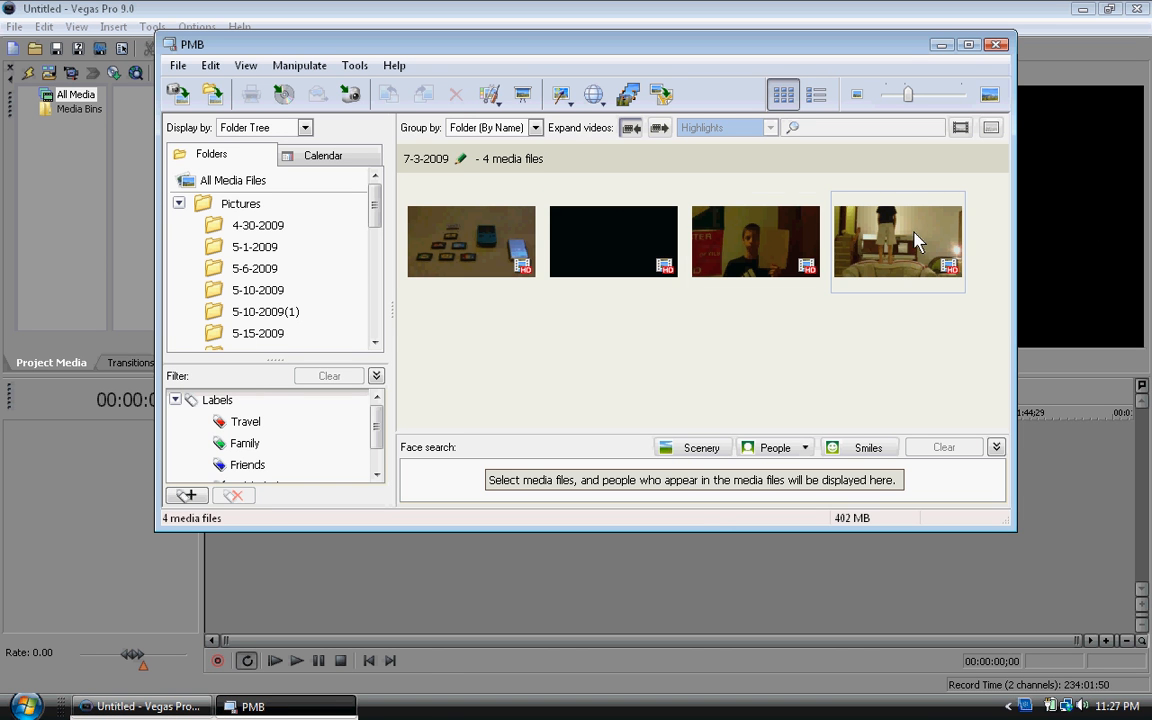
click(896, 240)
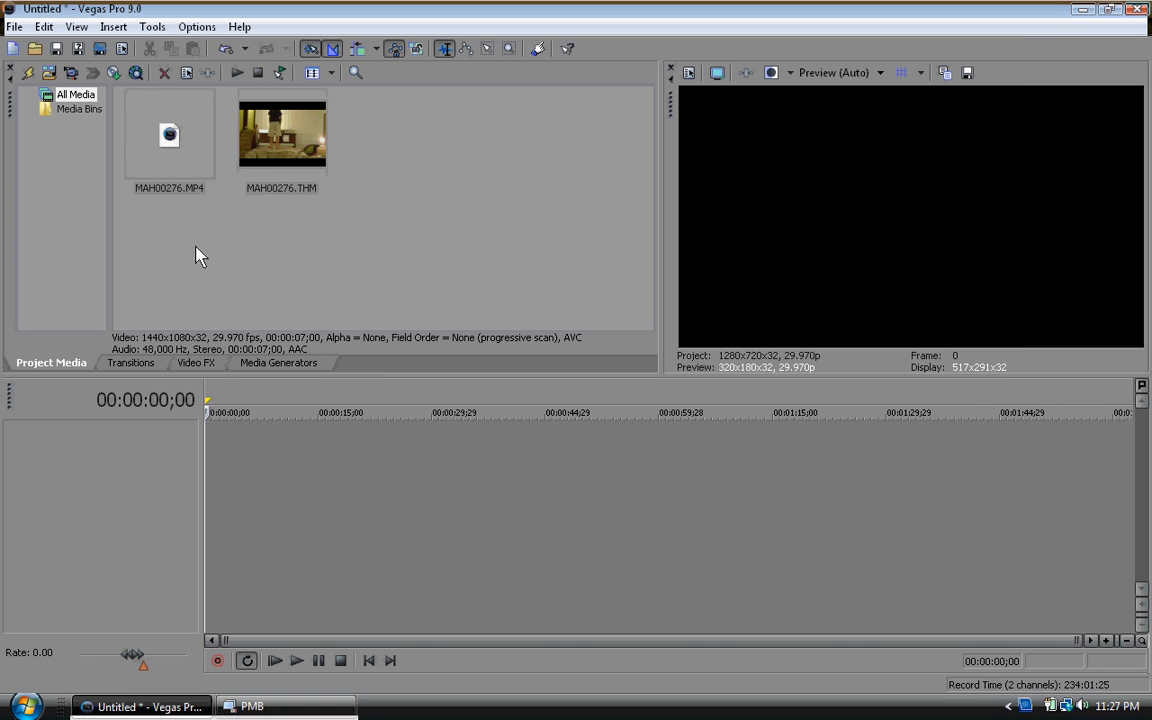
click(168, 136)
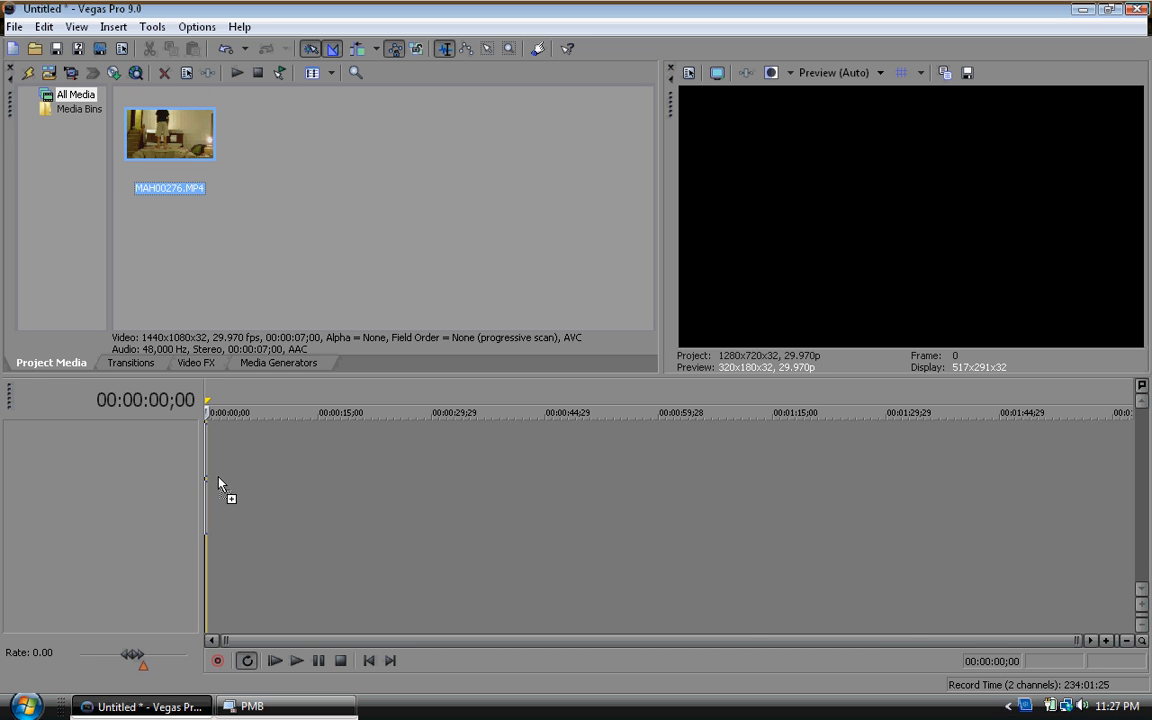
Step: Place MAH00276.MP4 at the timeline start and reverse the video event
drag(170, 132, 232, 448)
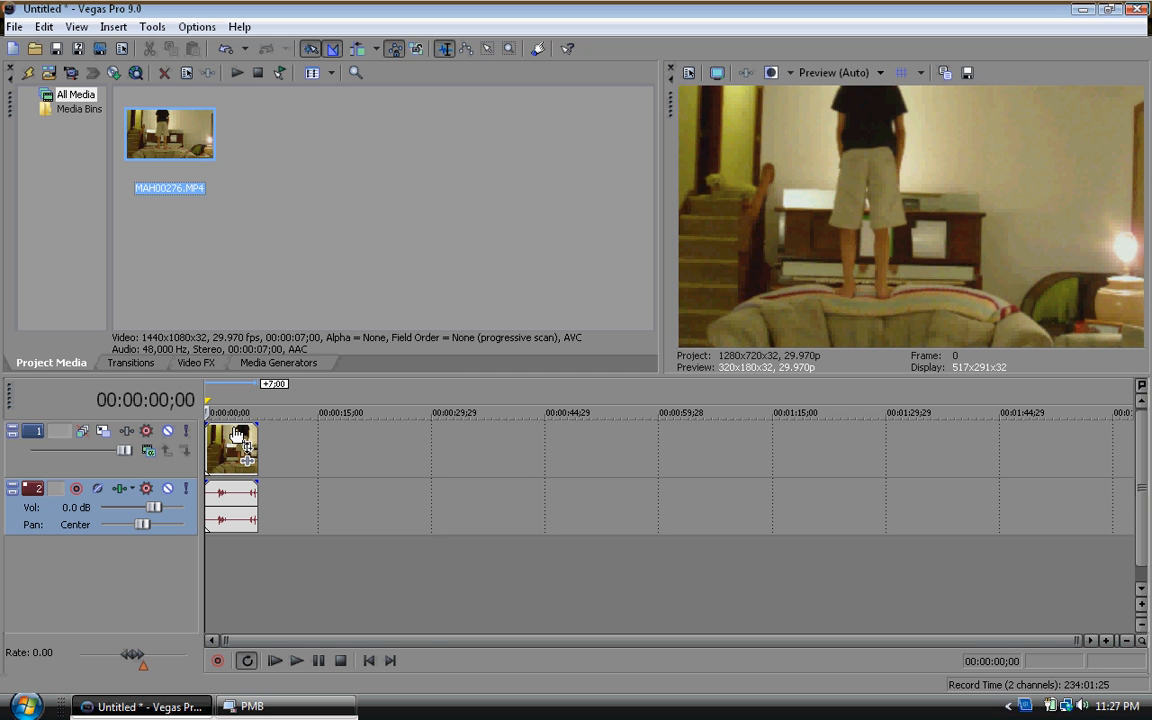
right_click(232, 448)
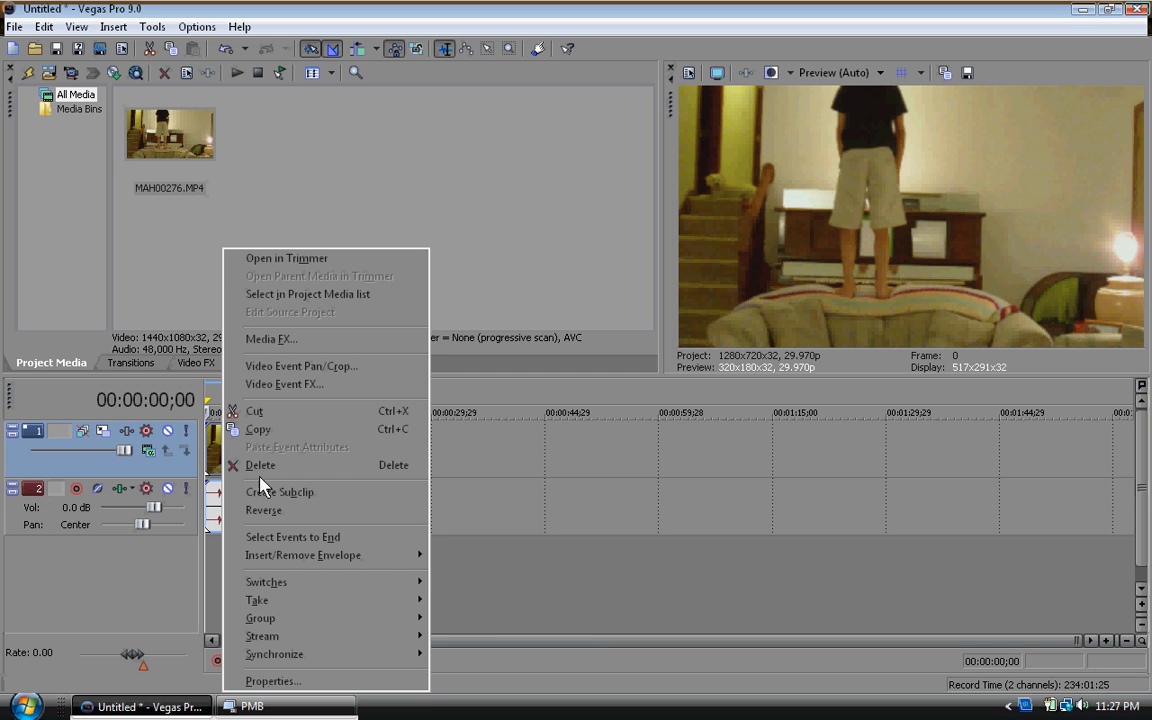
click(264, 510)
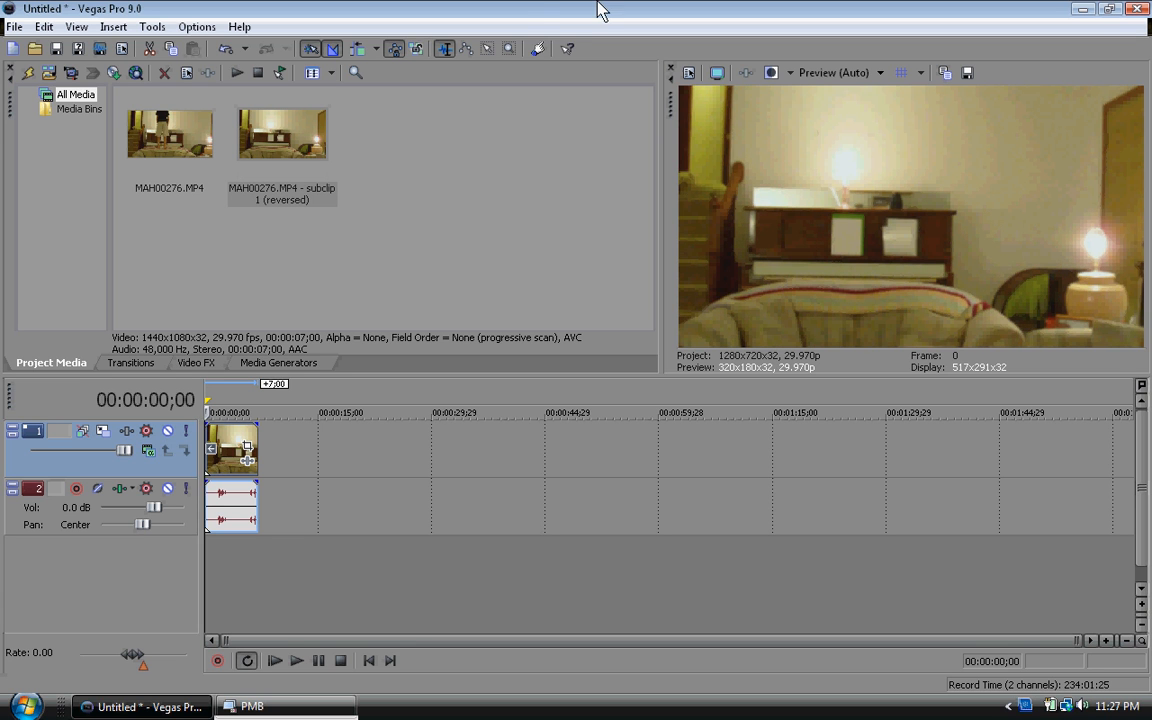
mouse_move(284, 144)
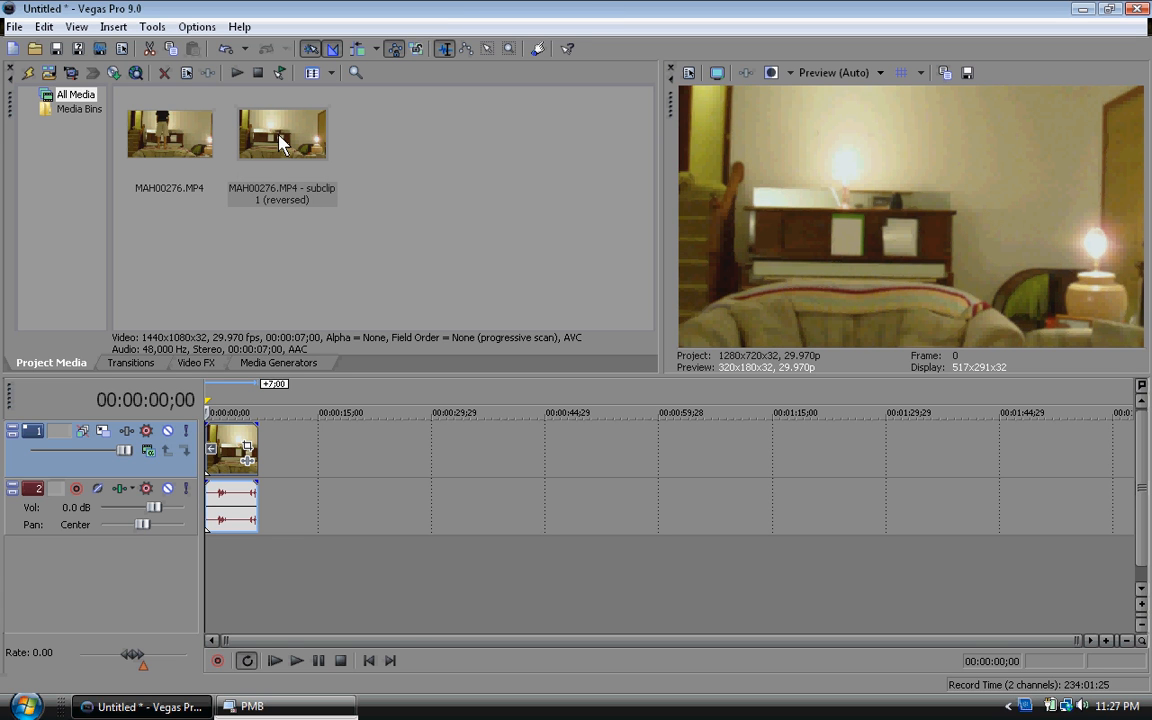
Step: Select the reversed subclip and bring up the audio event's options
click(282, 132)
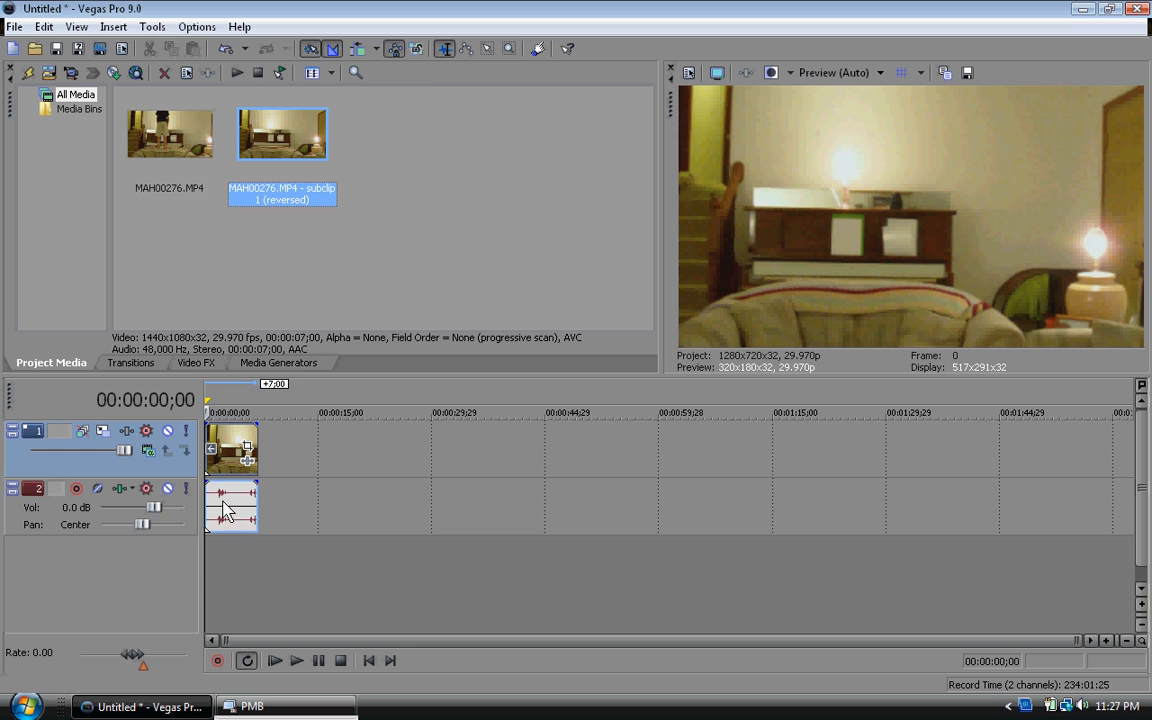
right_click(232, 508)
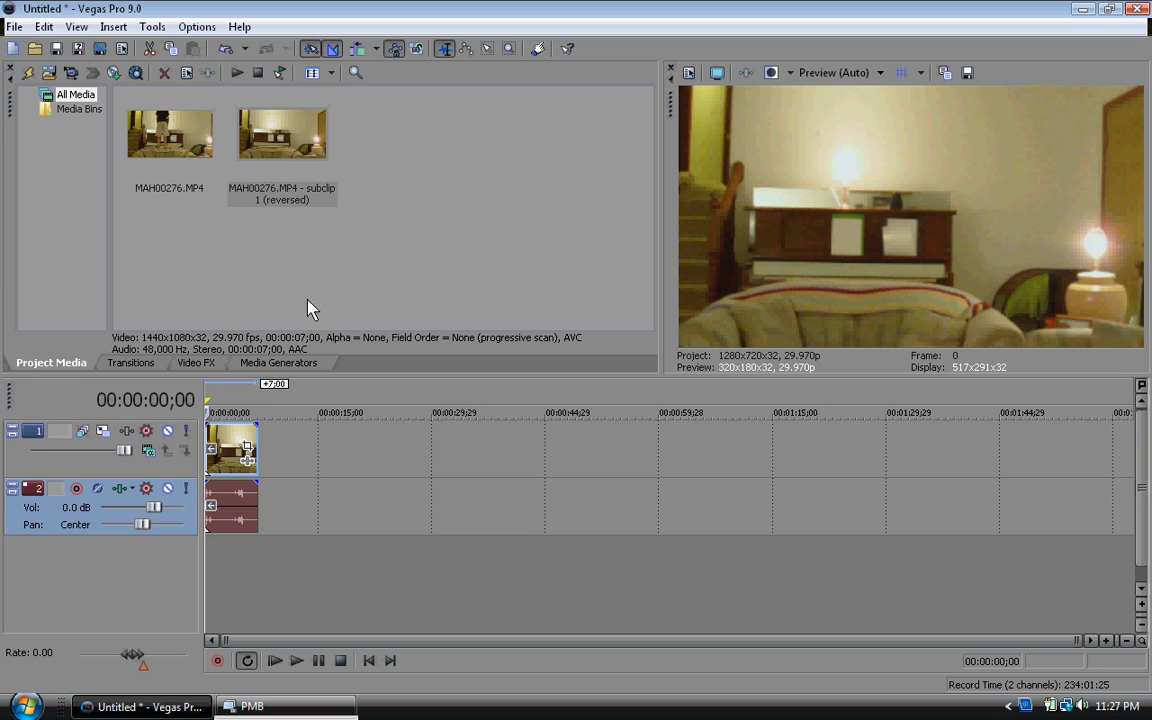
mouse_move(314, 412)
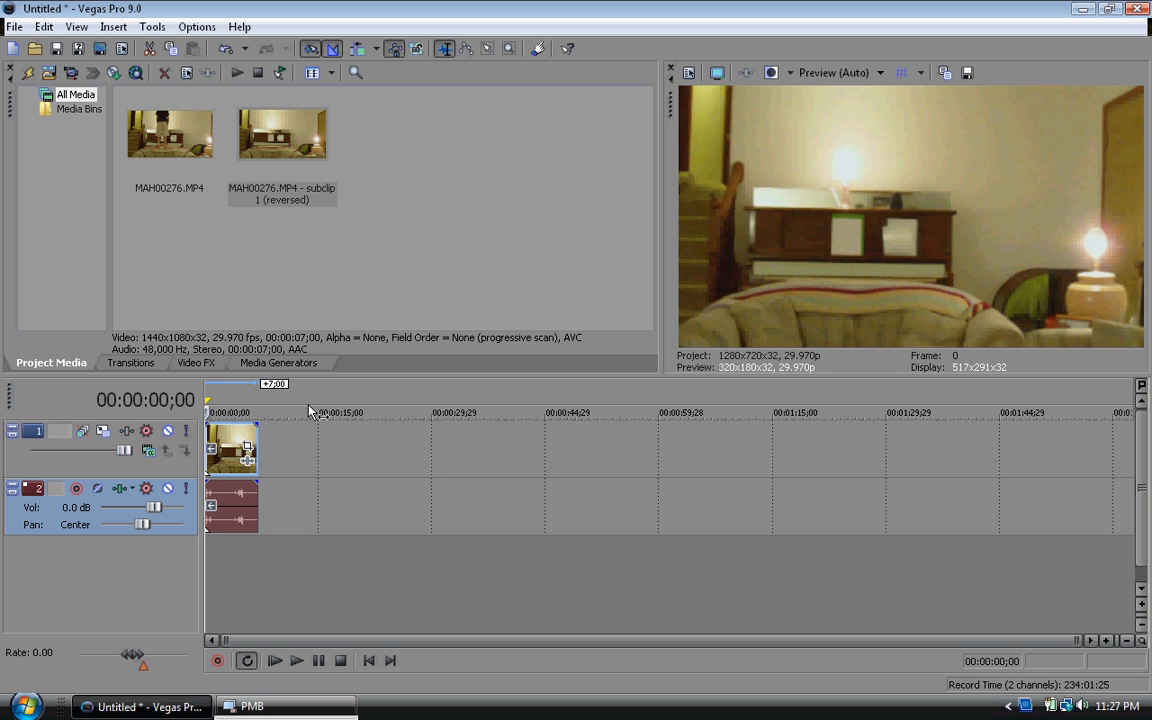
mouse_move(290, 660)
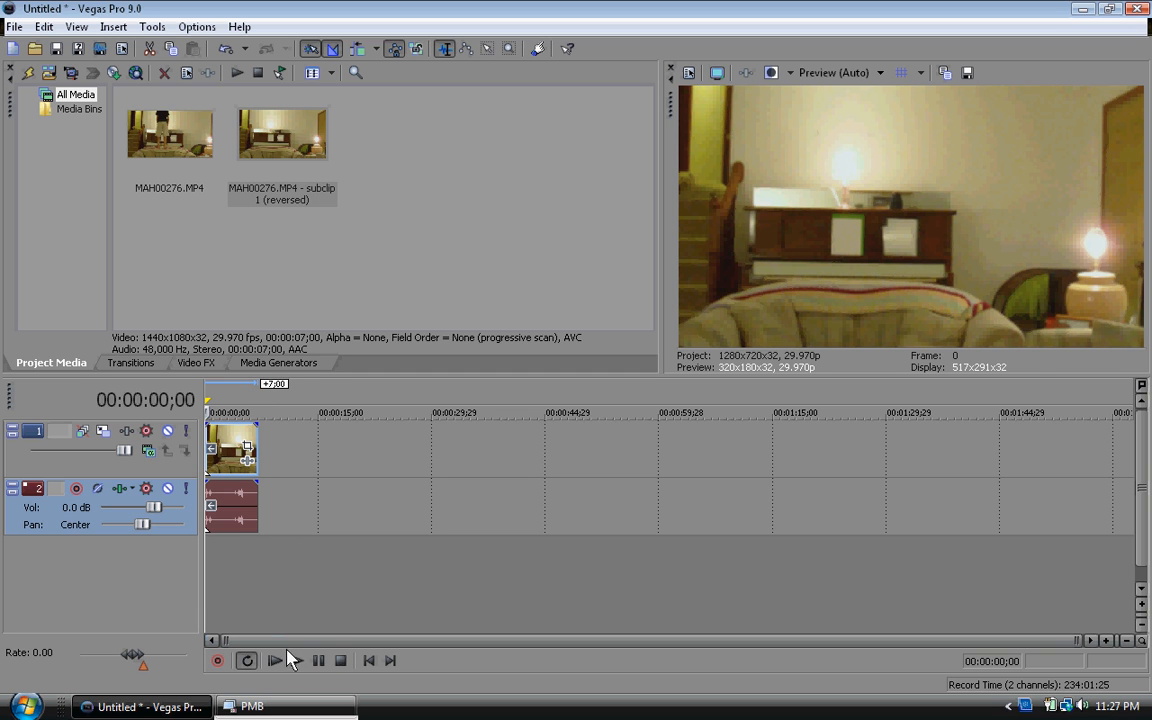
Step: Play the reversed timeline briefly, then pause the preview
click(296, 660)
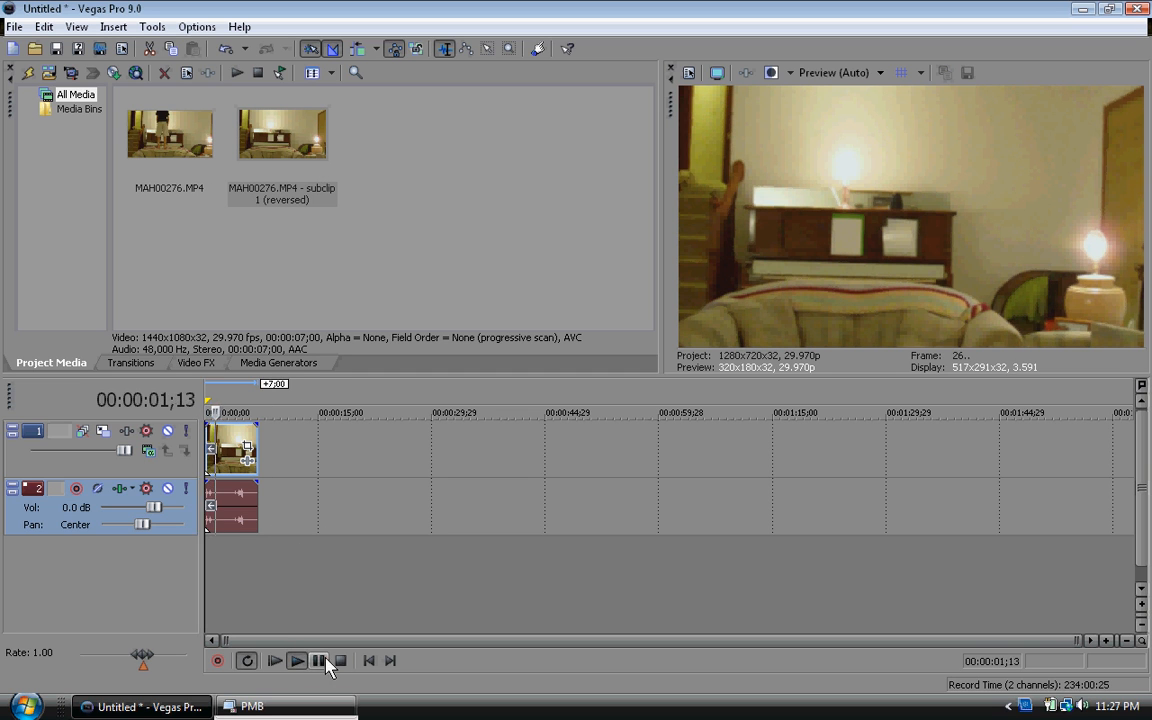
click(340, 660)
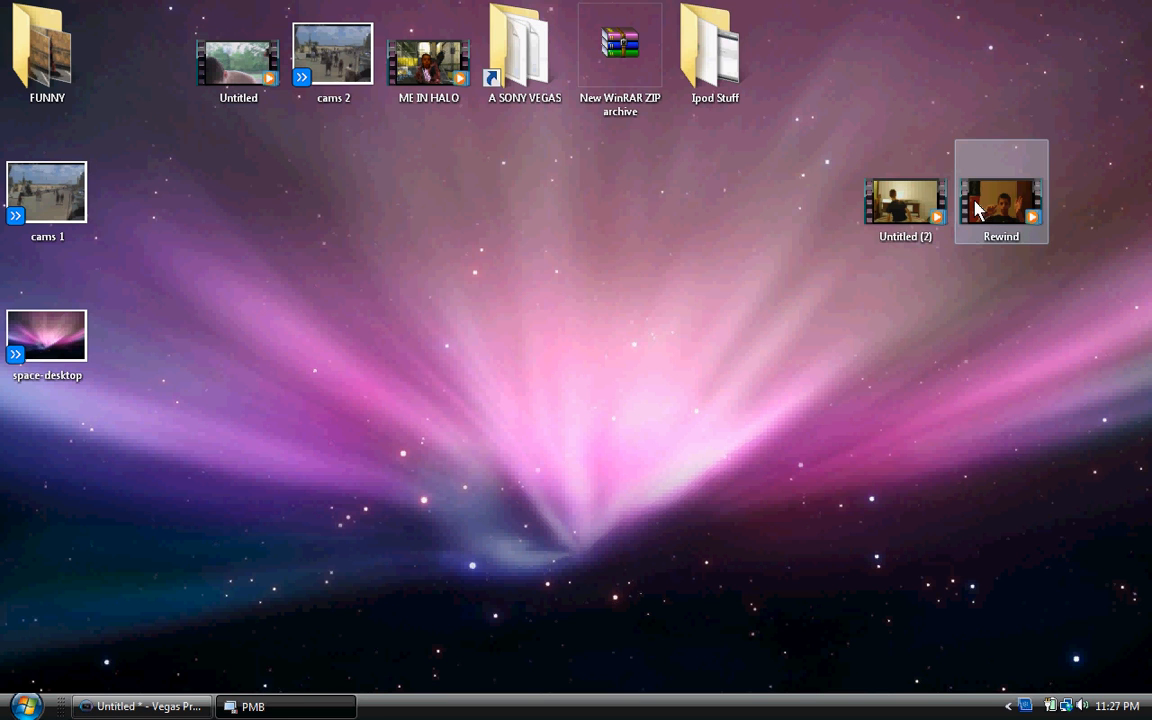
Step: Open the Rewind and Untitled (2) videos from the desktop in Windows Media Player
double_click(1000, 200)
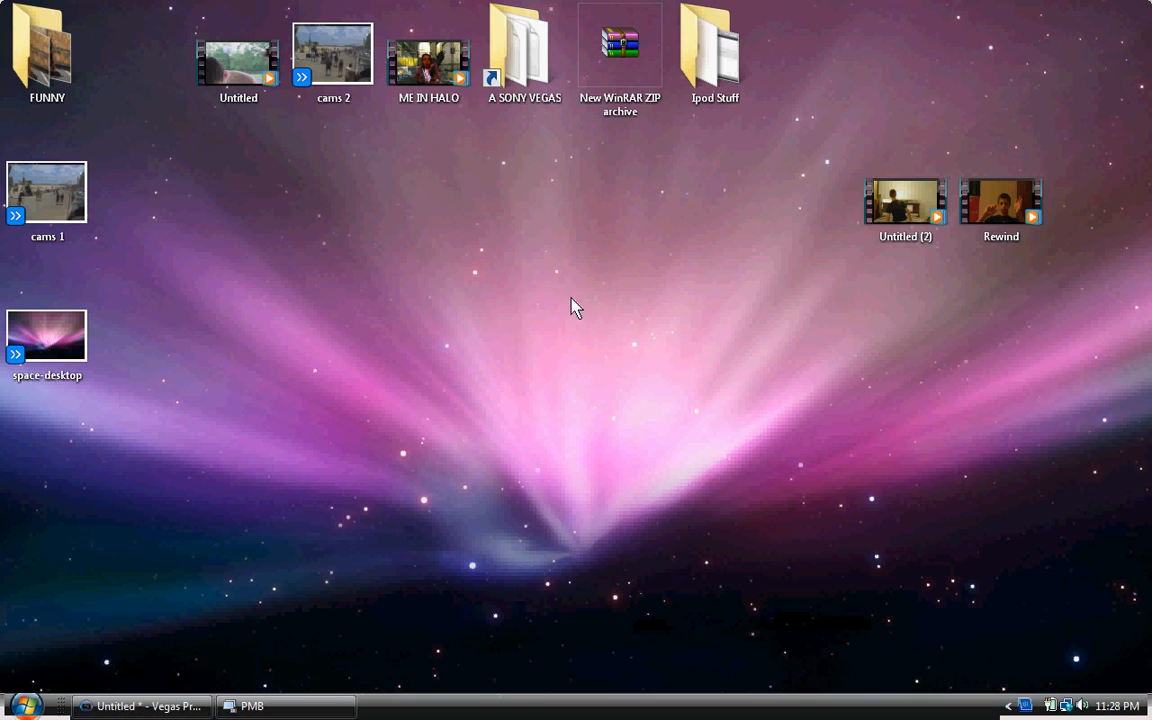
double_click(904, 200)
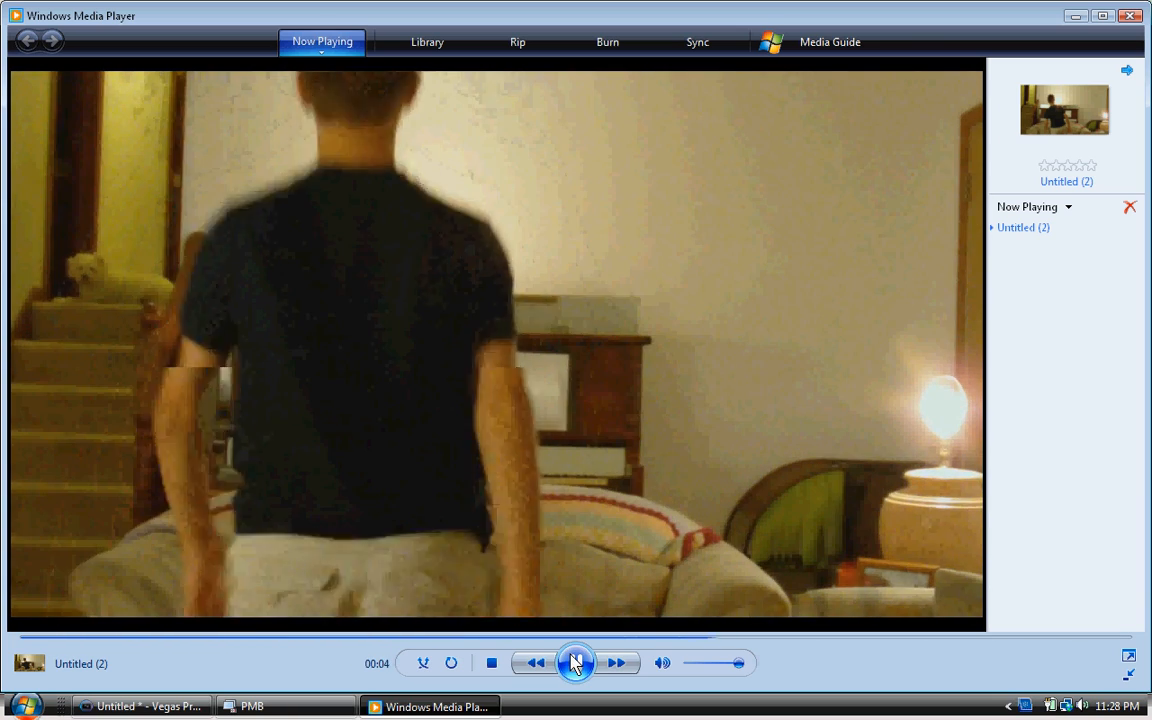
Step: Play the rendered Untitled (2) video to watch the footage run backwards
click(576, 664)
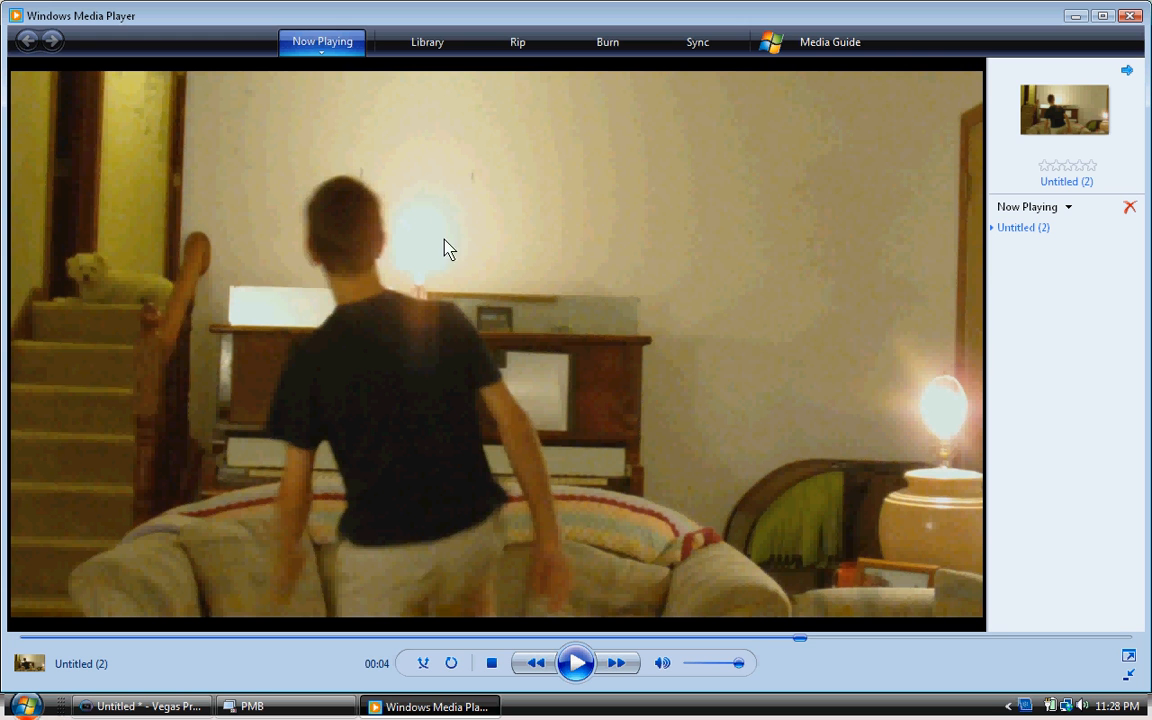
mouse_move(370, 630)
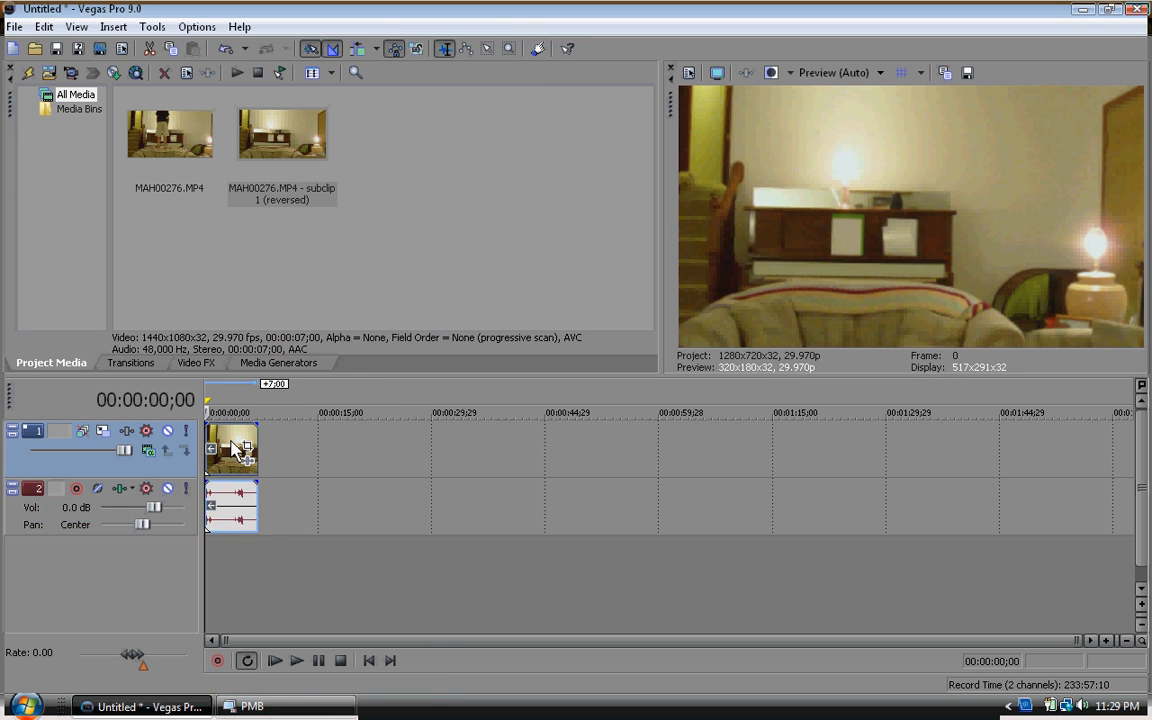
Step: Reverse the timeline video event again from its context menu
right_click(232, 448)
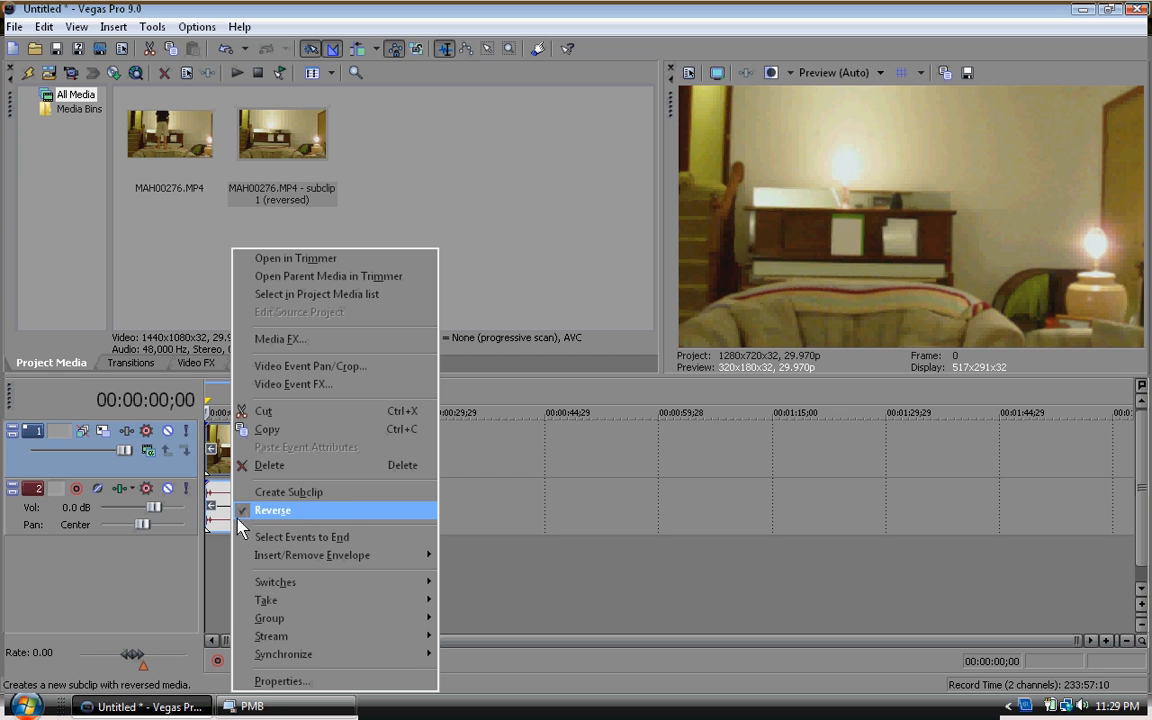
click(272, 510)
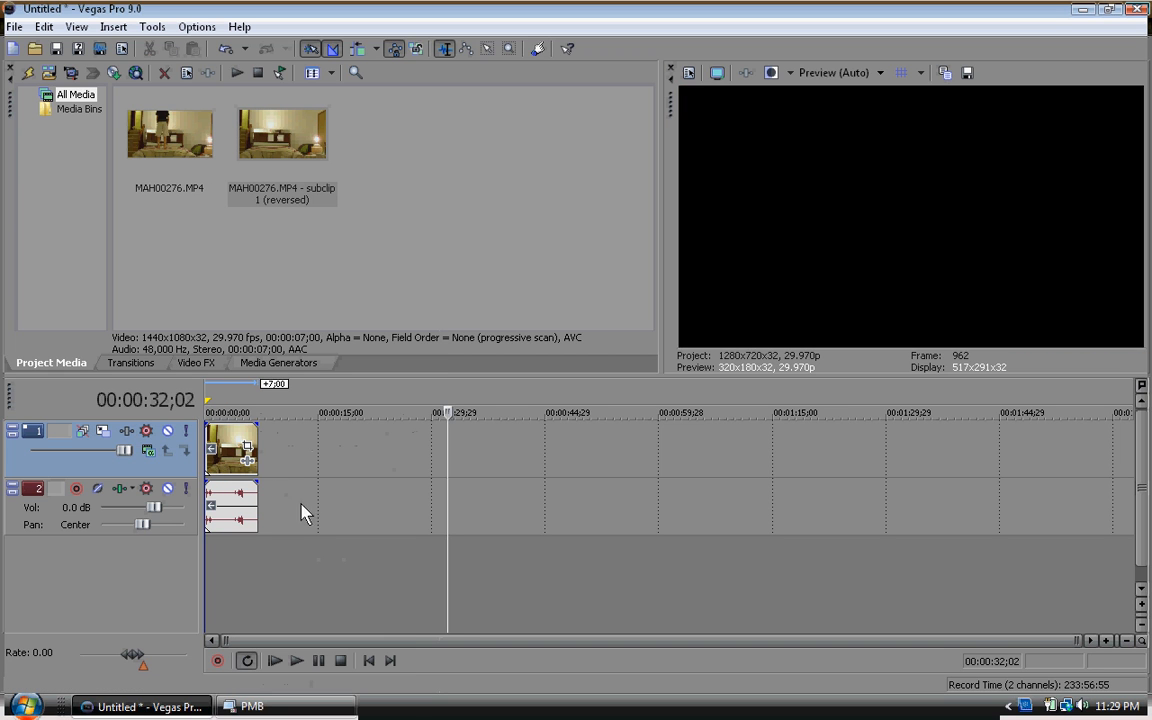